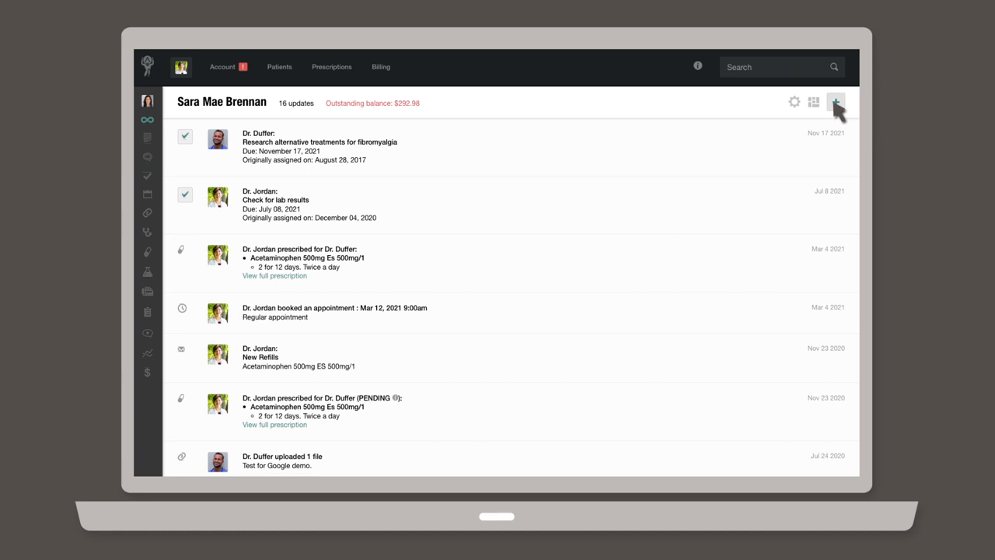
left_click(838, 101)
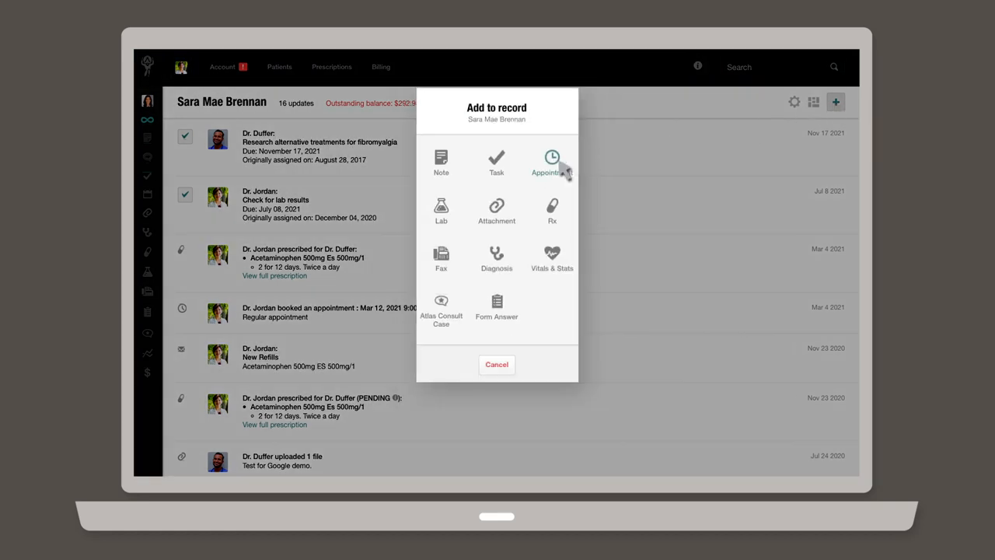
left_click(551, 152)
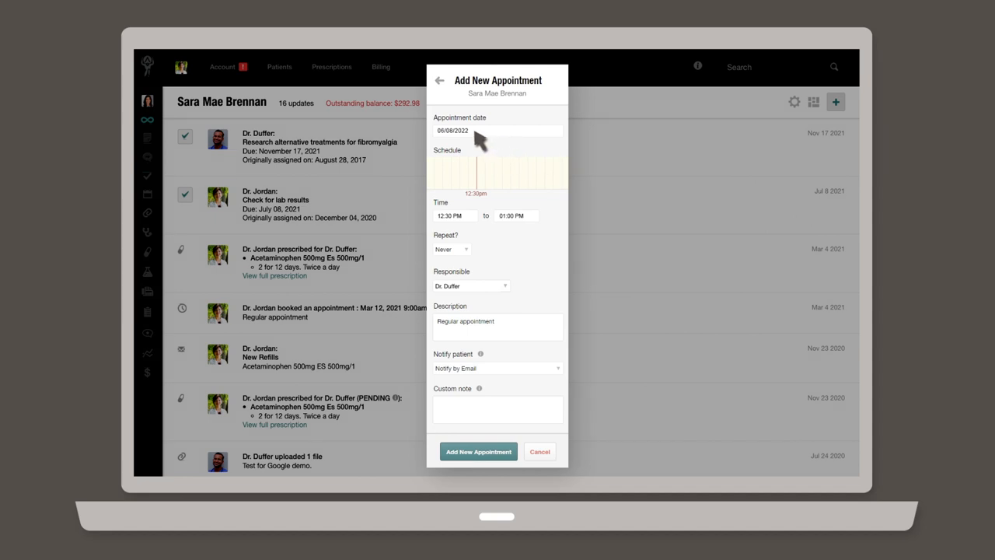
mouse_move(464, 217)
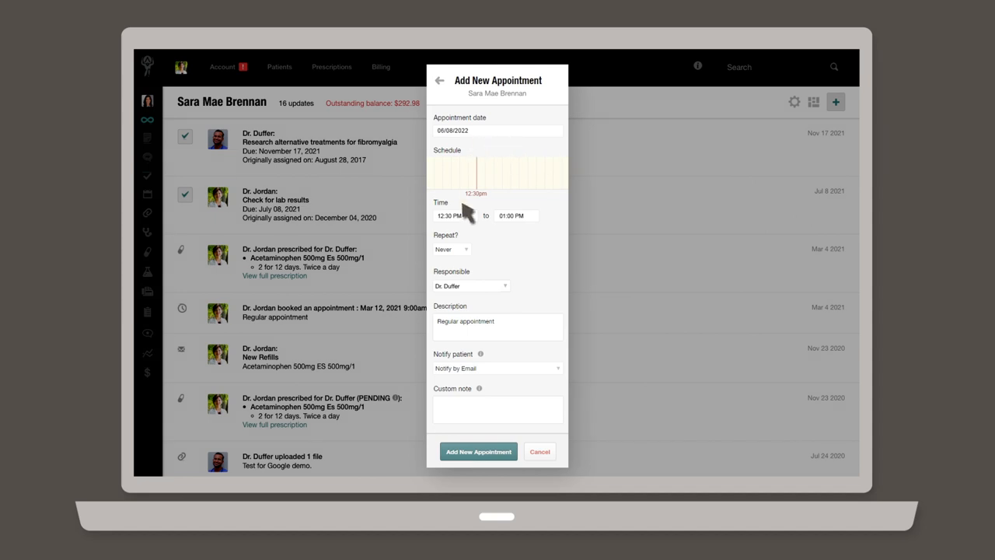
mouse_move(468, 247)
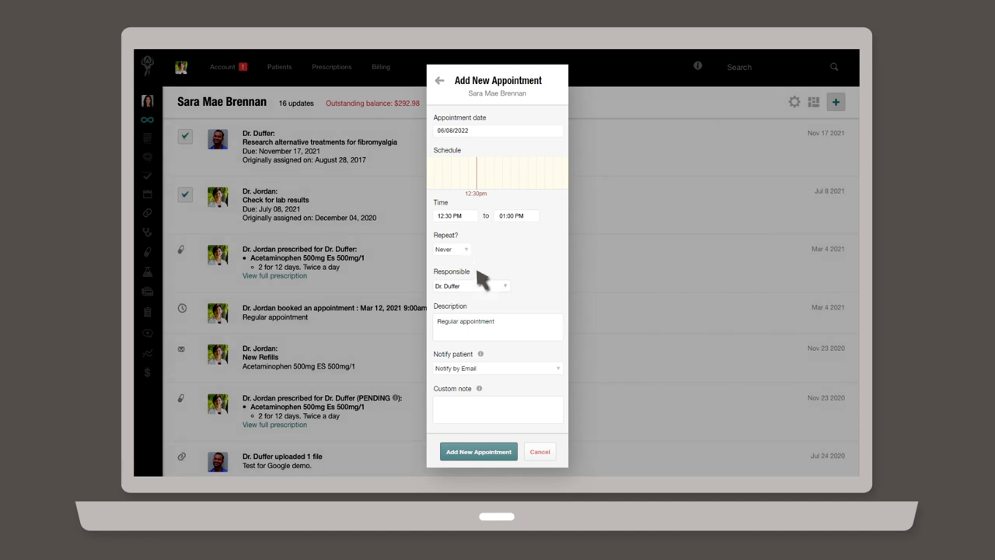
mouse_move(493, 290)
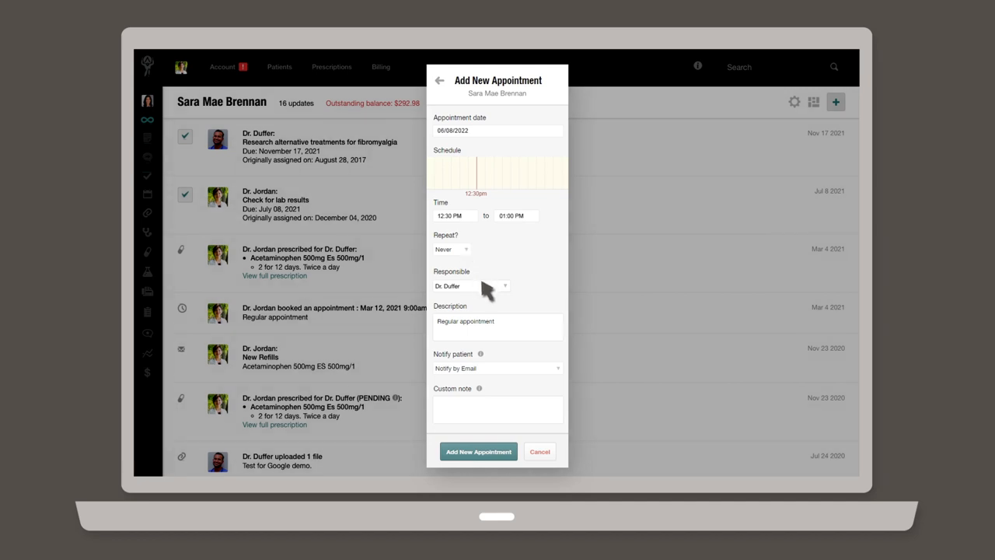
mouse_move(511, 326)
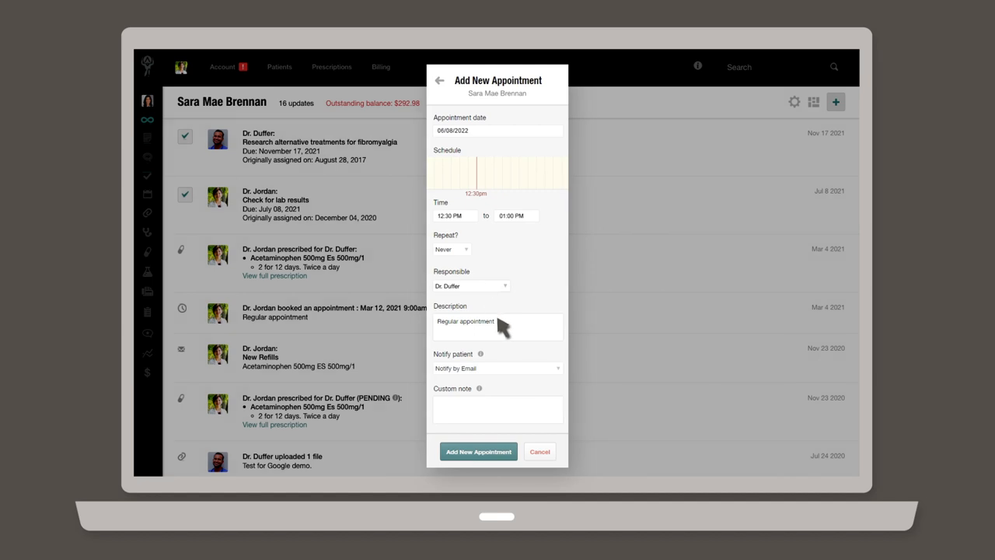
mouse_move(507, 372)
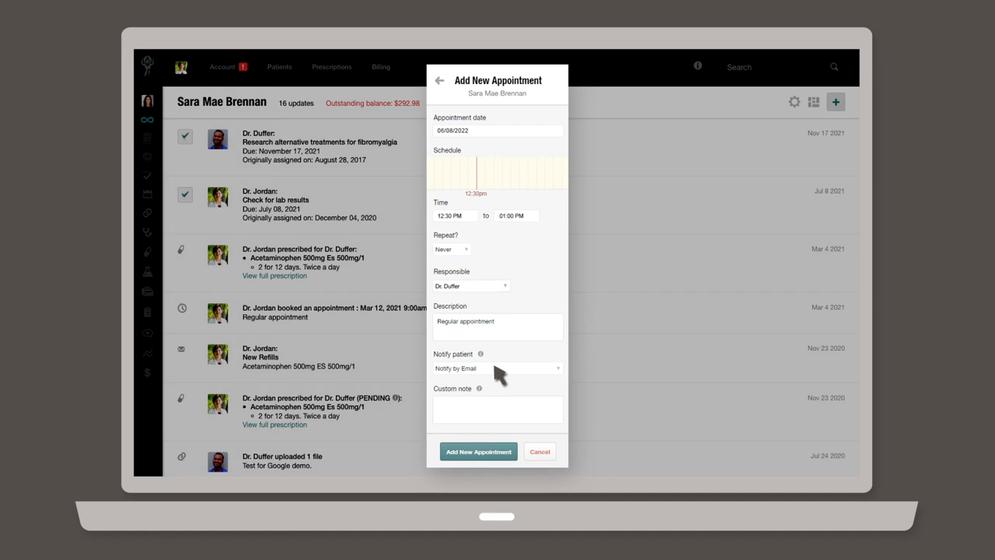
mouse_move(466, 418)
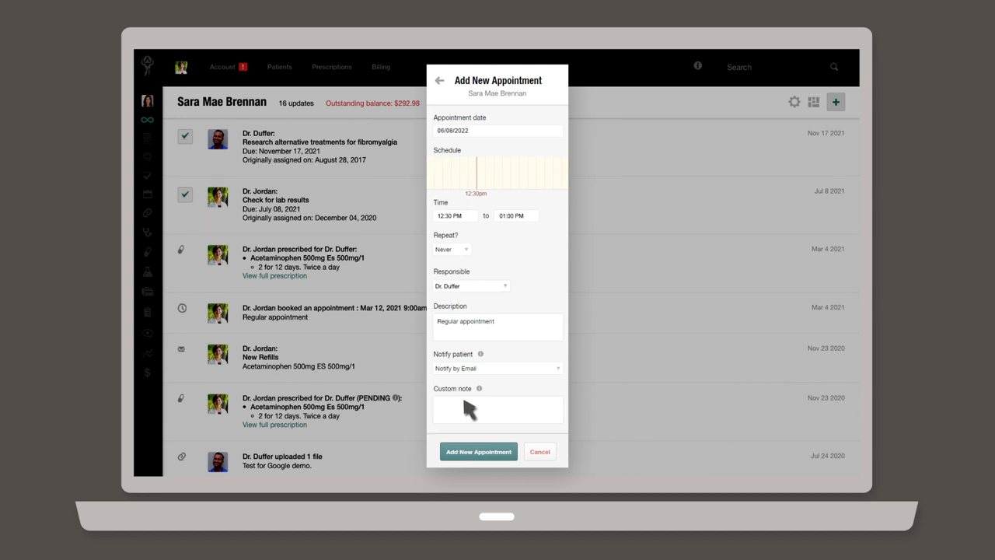
mouse_move(482, 455)
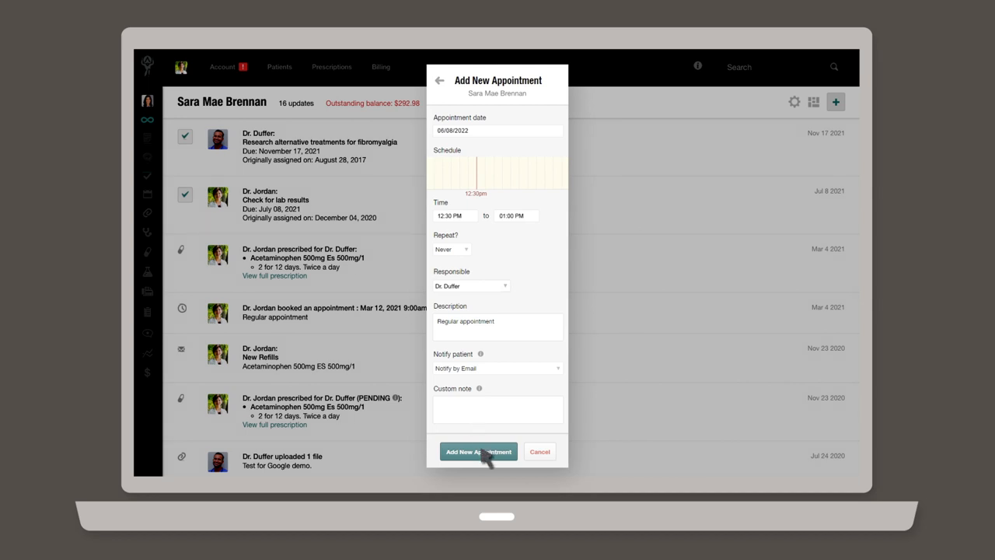
Save the June 8, 2022 12:30pm appointment with Dr. Duffer.
left_click(478, 451)
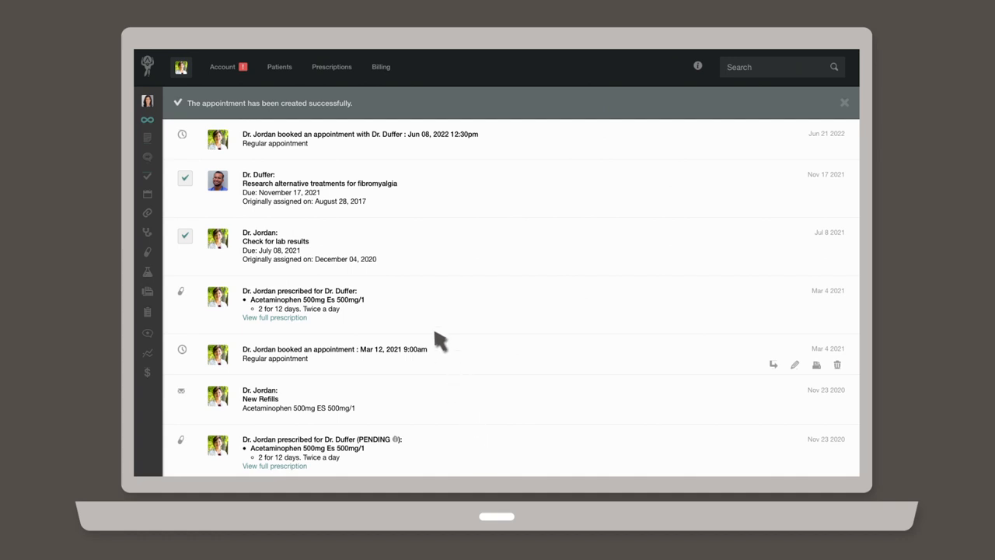
mouse_move(365, 149)
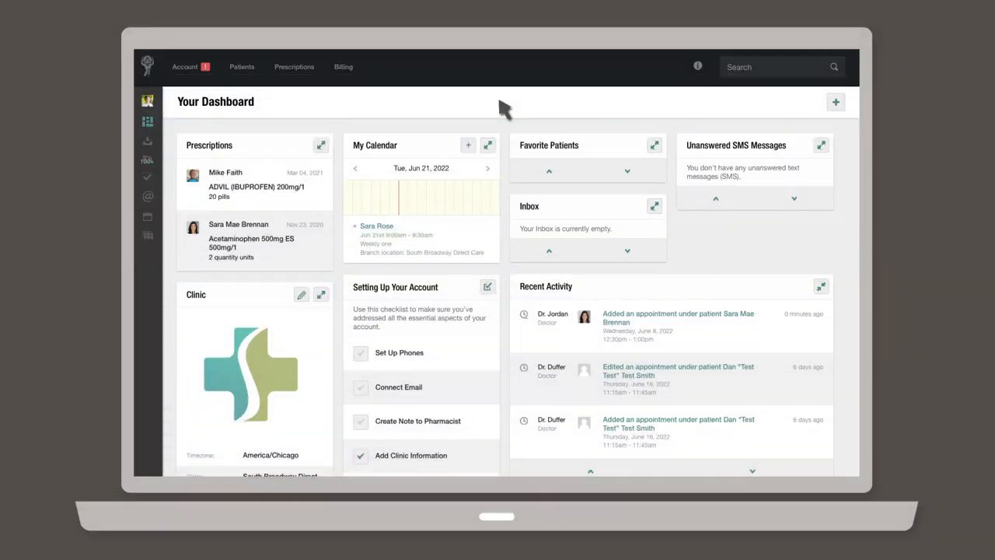
mouse_move(386, 153)
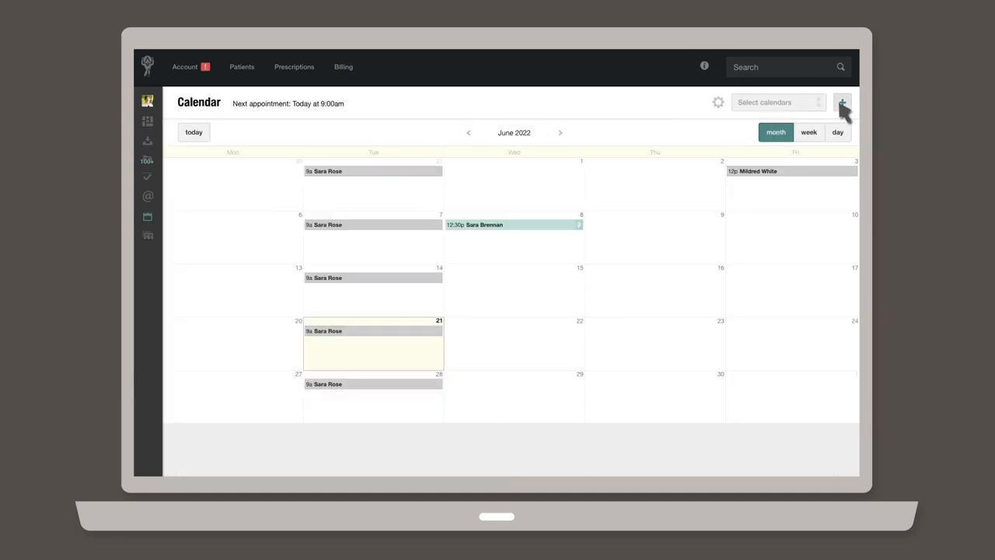
left_click(845, 101)
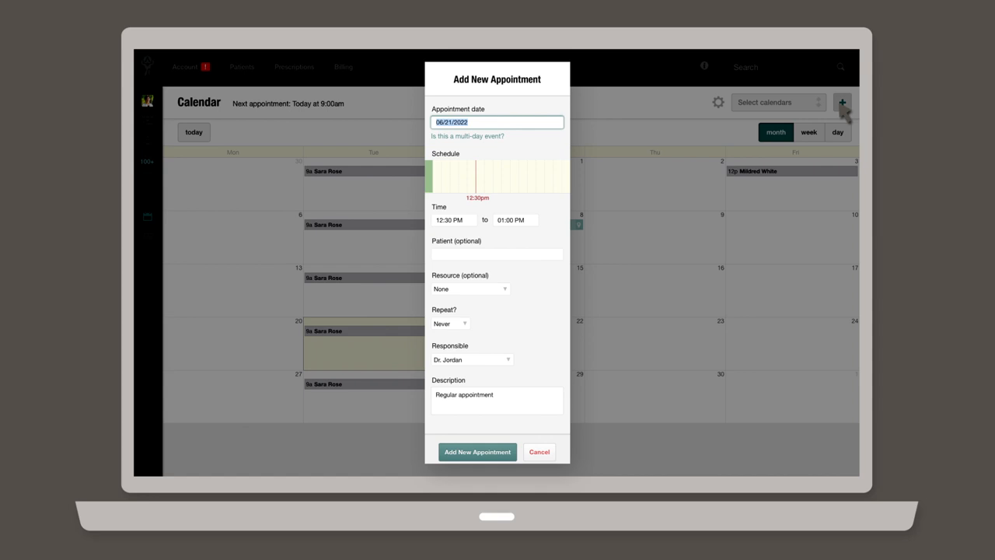
mouse_move(540, 147)
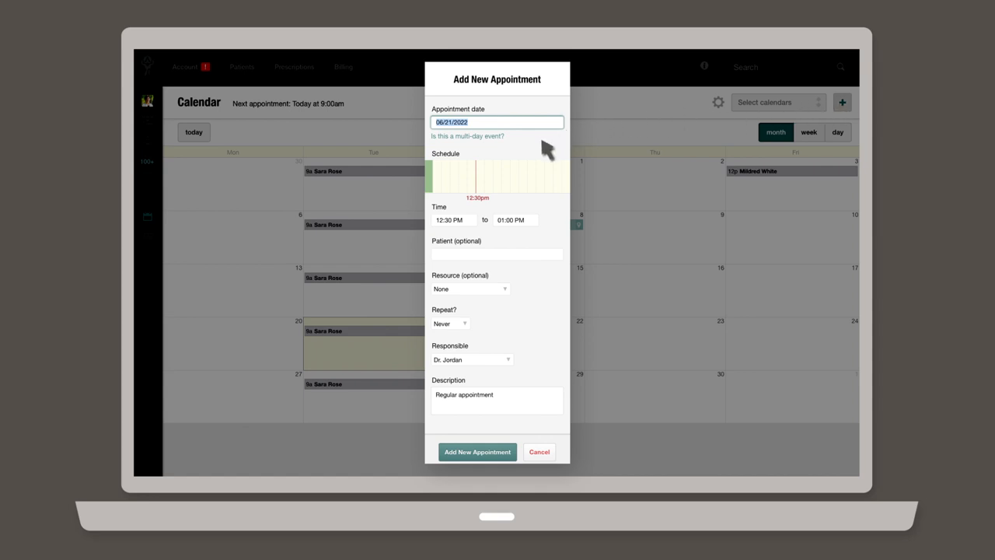
mouse_move(523, 333)
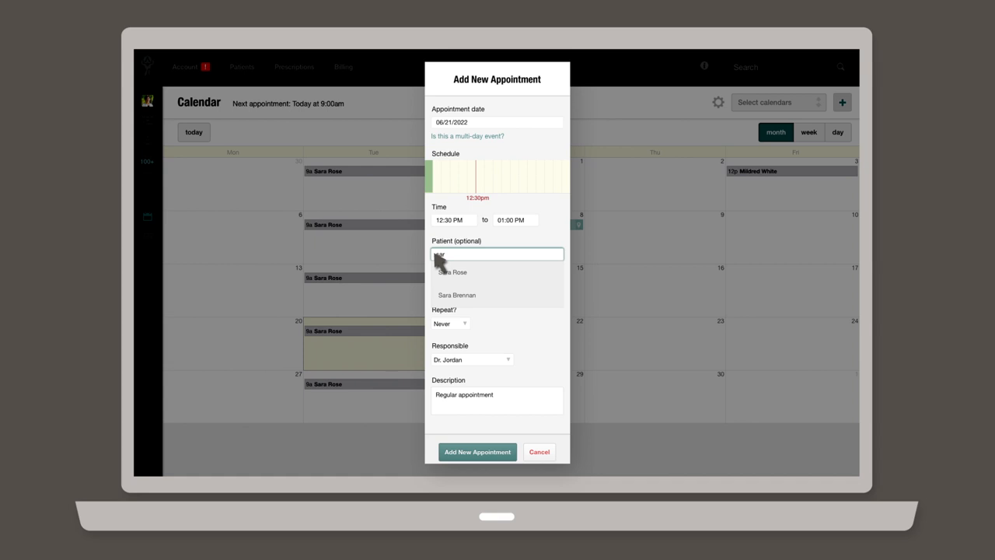
type("sar")
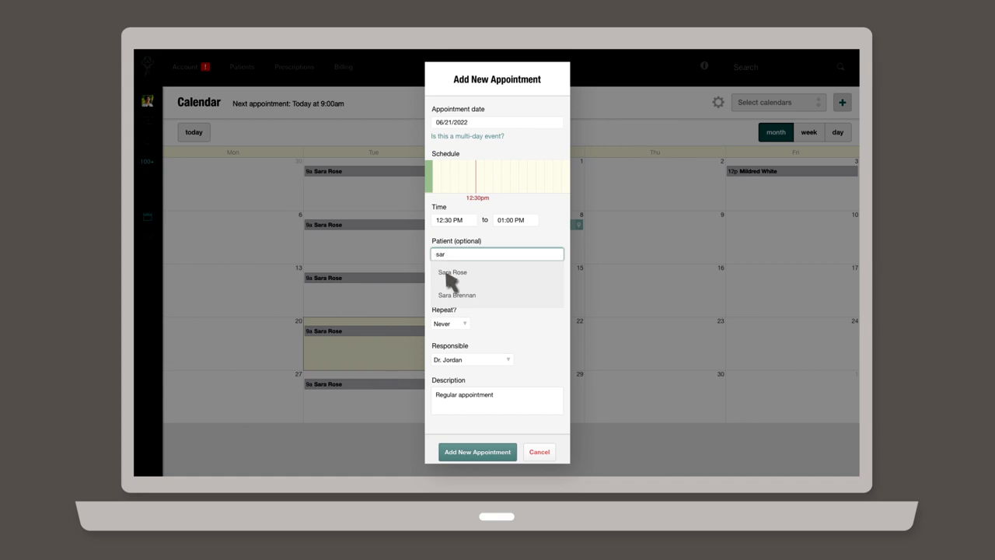
left_click(457, 295)
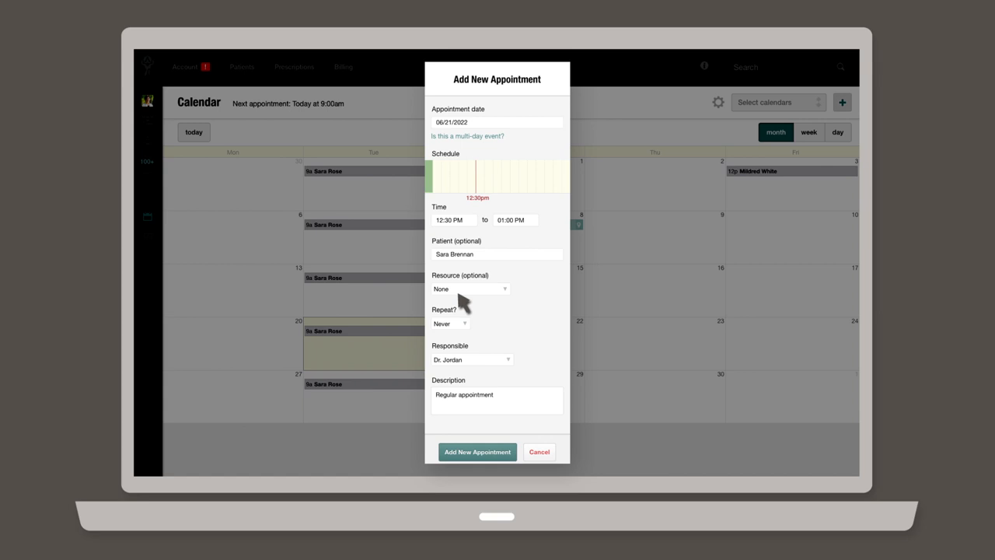